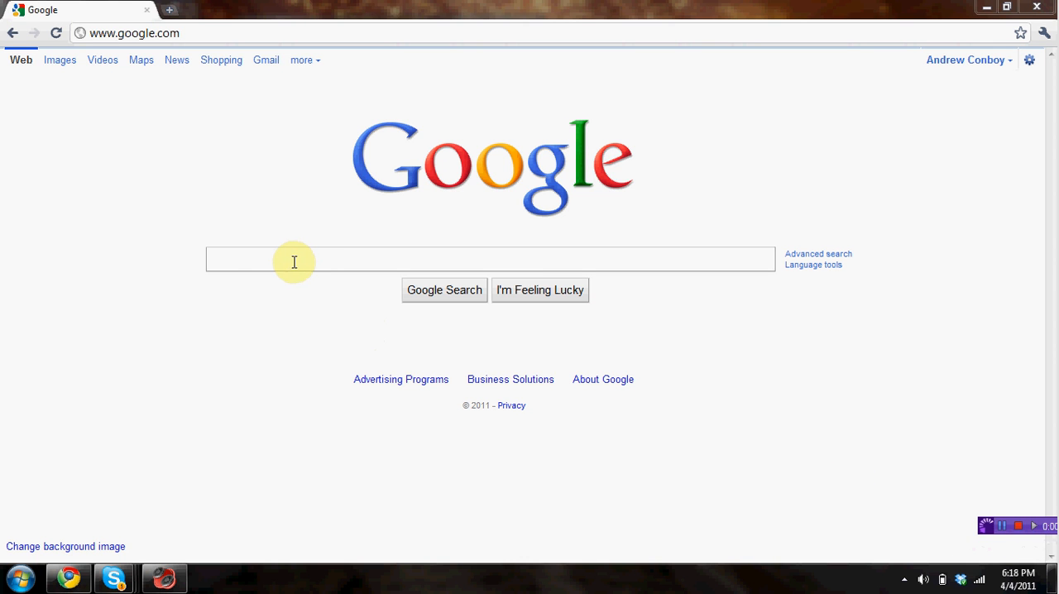
pyautogui.moveTo(294, 261)
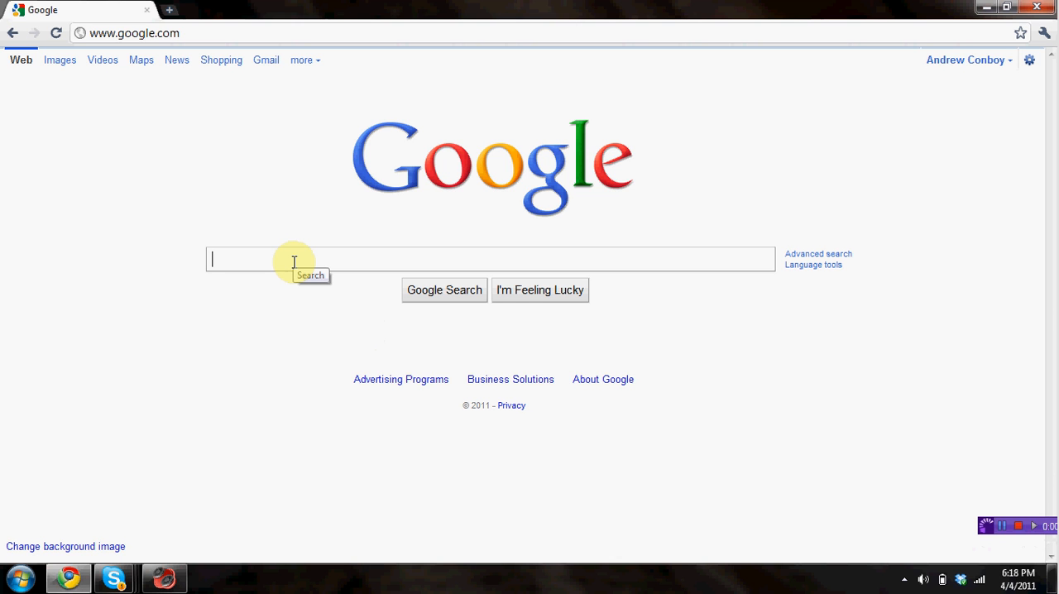
pyautogui.moveTo(275, 385)
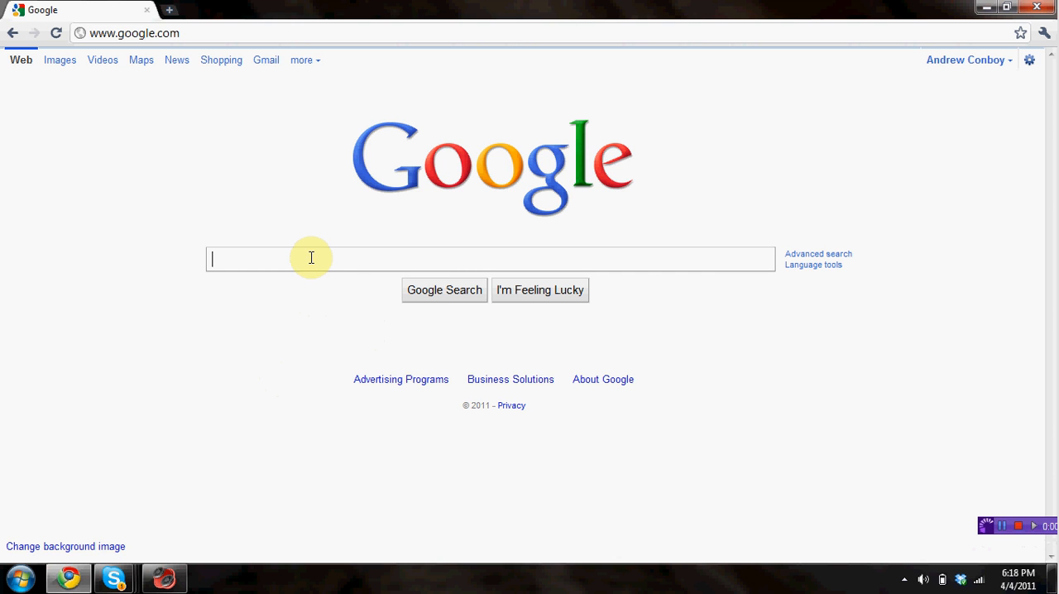
pyautogui.moveTo(285, 380)
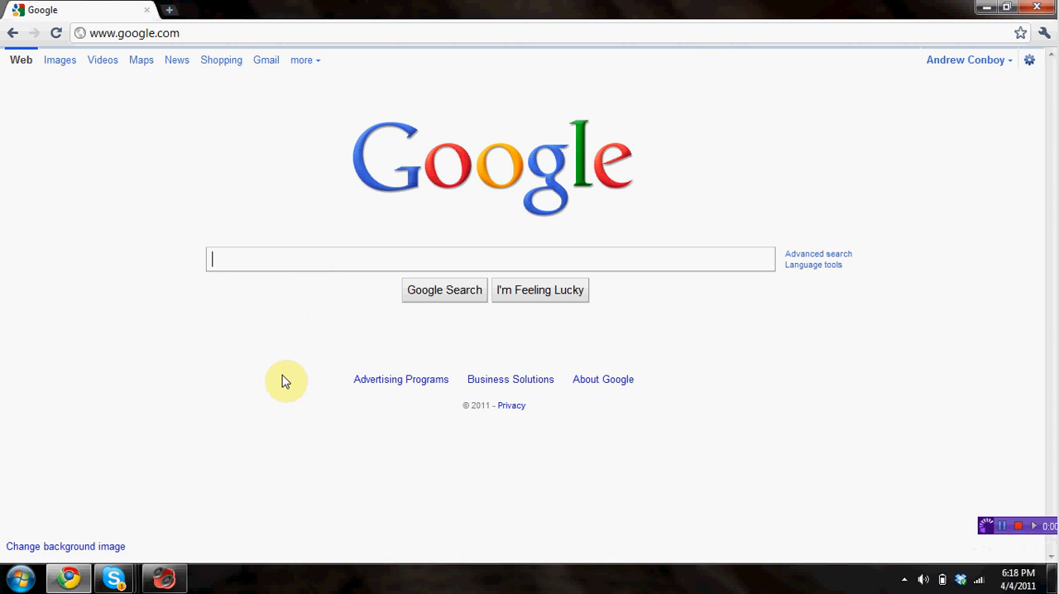
pyautogui.moveTo(377, 363)
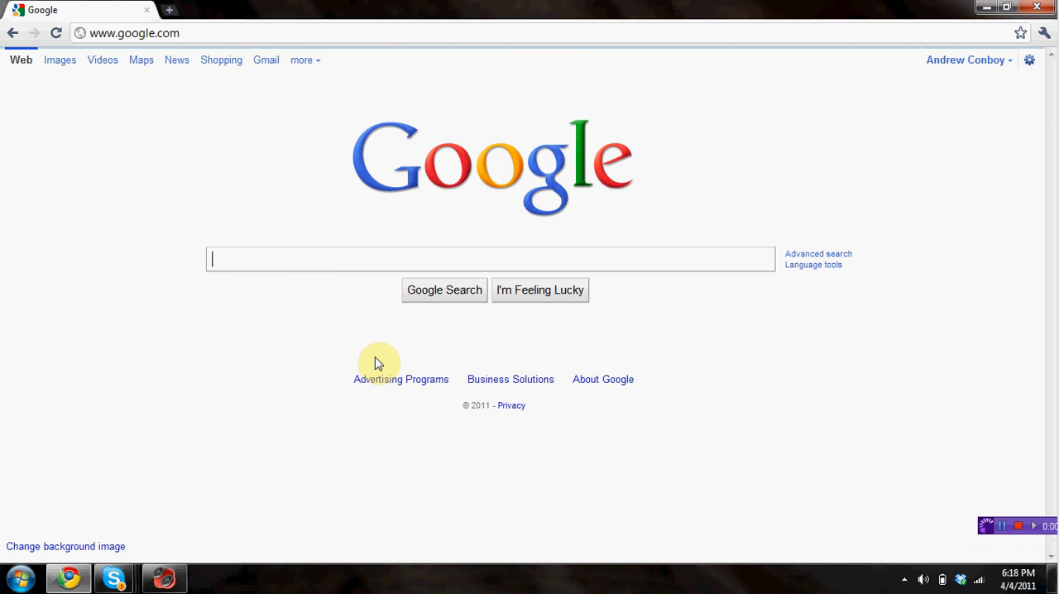
pyautogui.moveTo(308, 436)
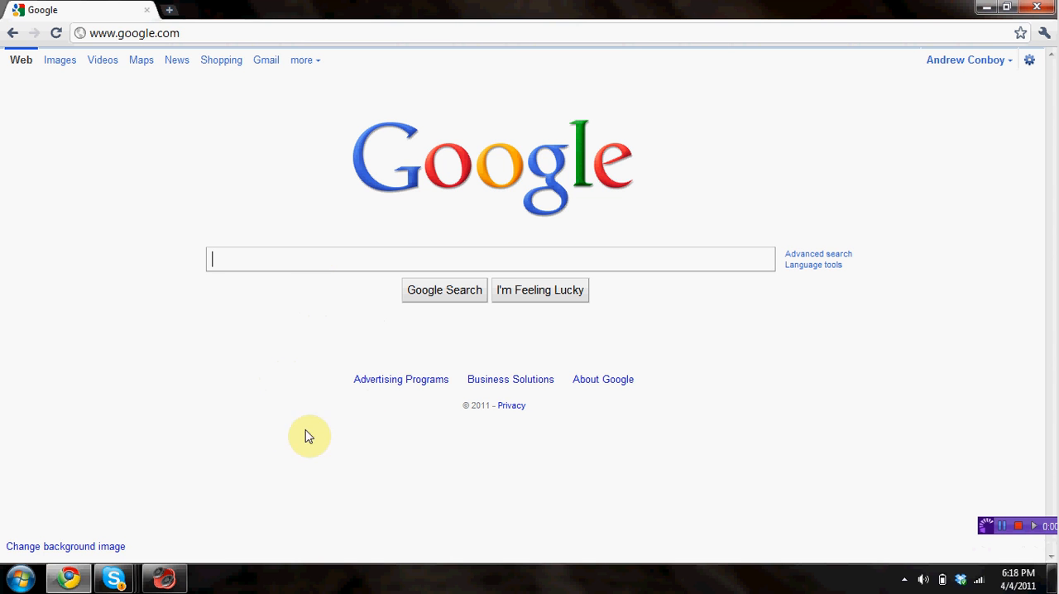
pyautogui.moveTo(294, 215)
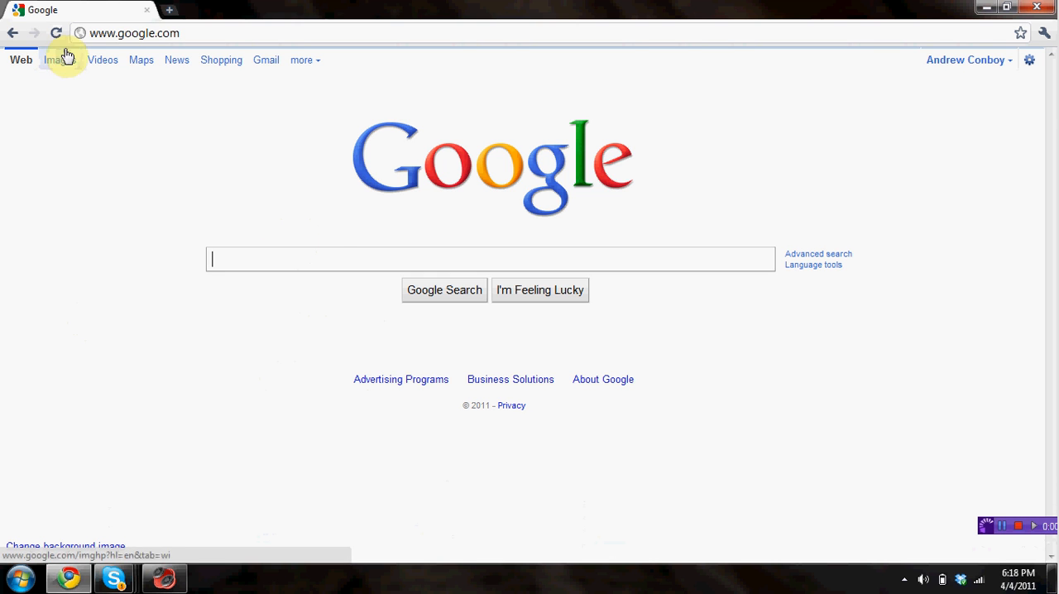
pyautogui.moveTo(309, 253)
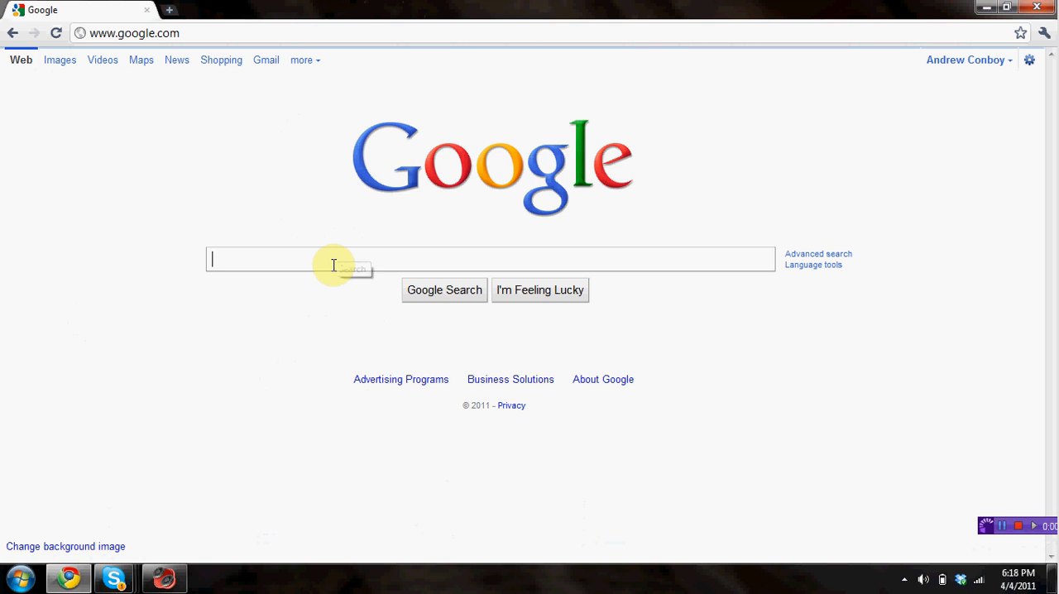
# Search Google for 'mp3 skype recorder' in Chrome
pyautogui.write('mp3 skype recorder')
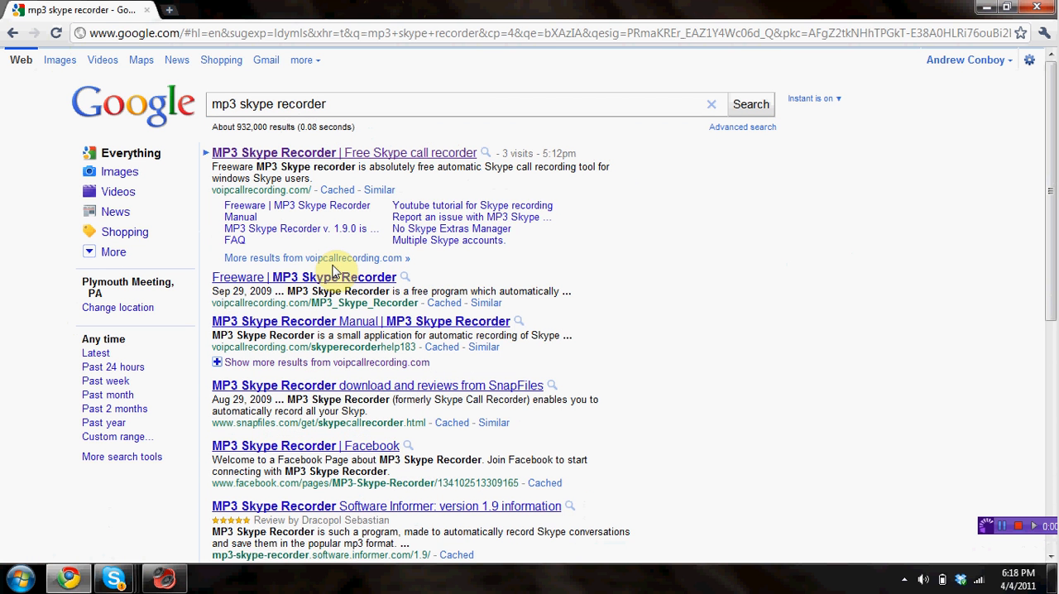
# Follow the top result to the MP3 Skype Recorder v.1.9.0 page on voipcallrecording.com
pyautogui.click(344, 152)
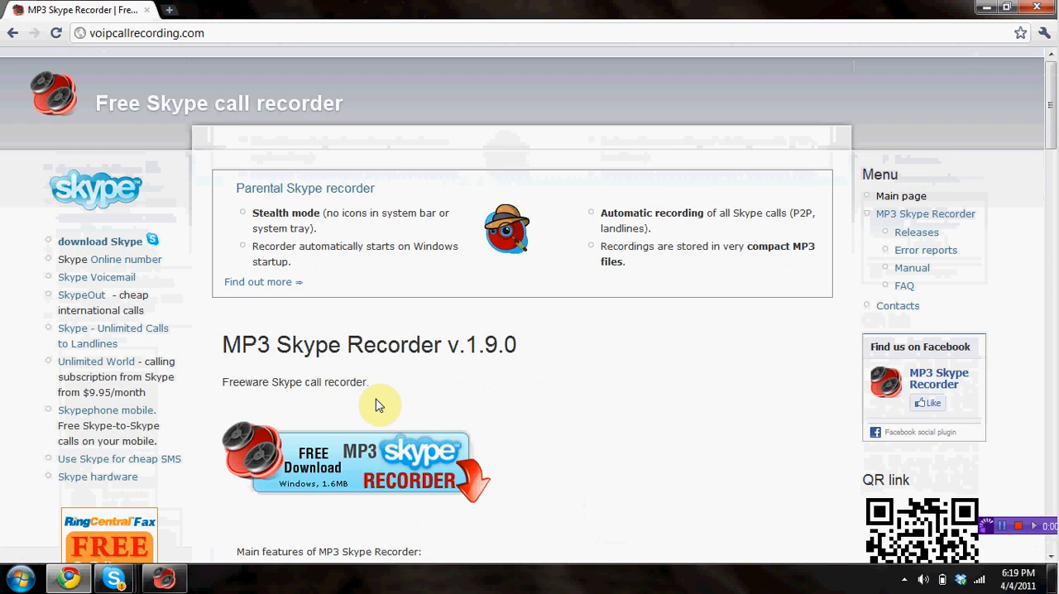
pyautogui.moveTo(245, 438)
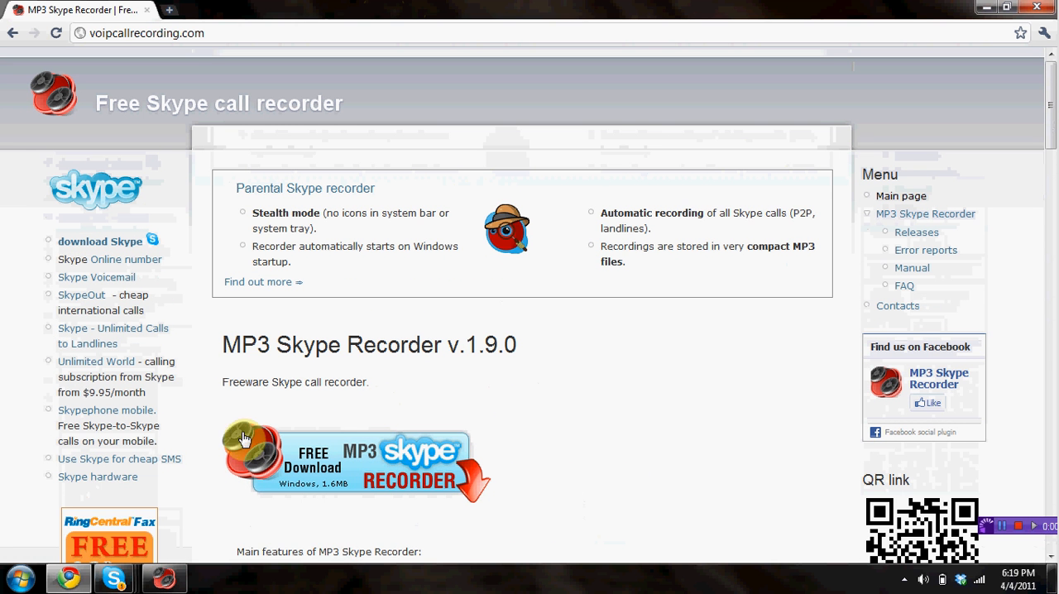
pyautogui.moveTo(189, 519)
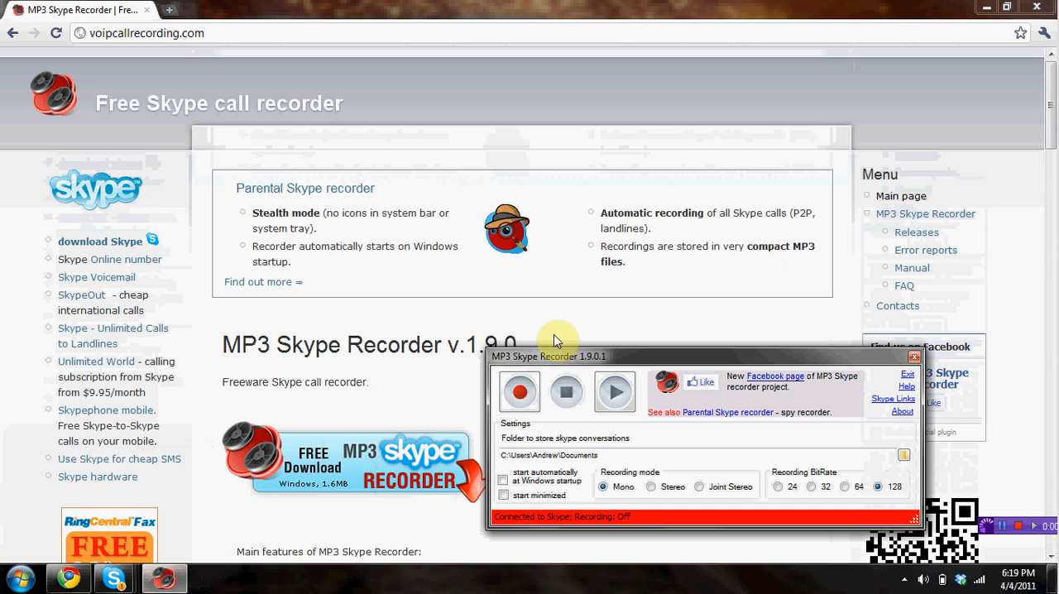
pyautogui.moveTo(708, 364)
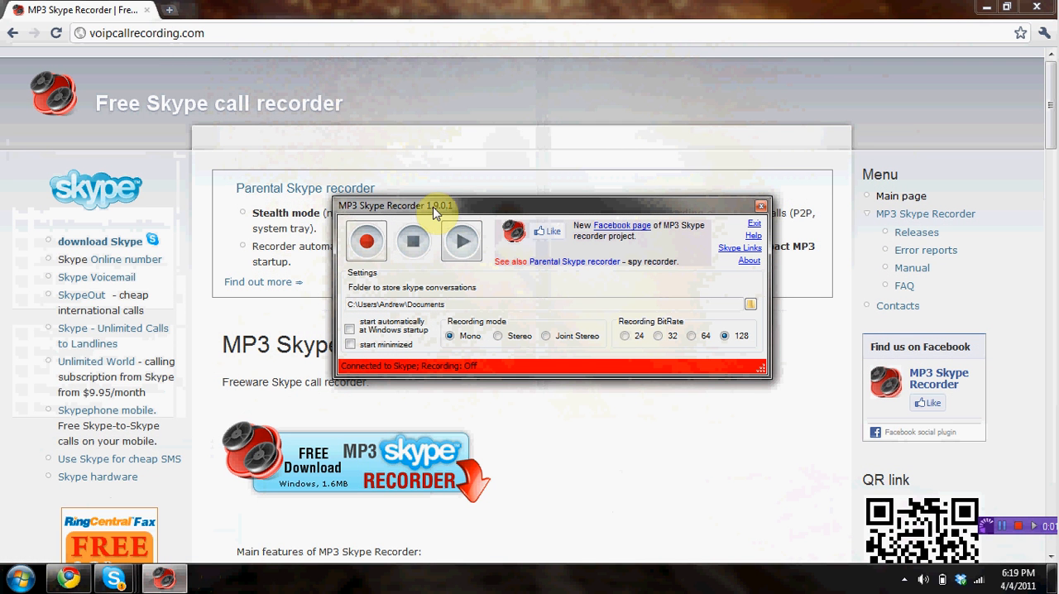
# Move the MP3 Skype Recorder window nearer the centre of the screen
pyautogui.moveTo(434, 205); pyautogui.dragTo(413, 205)
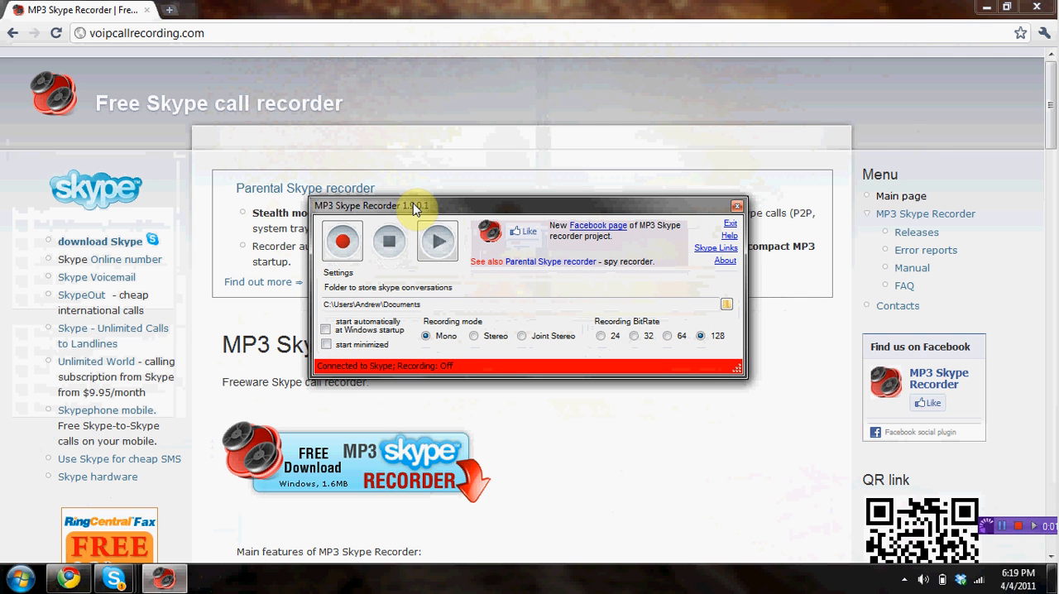
pyautogui.moveTo(504, 207)
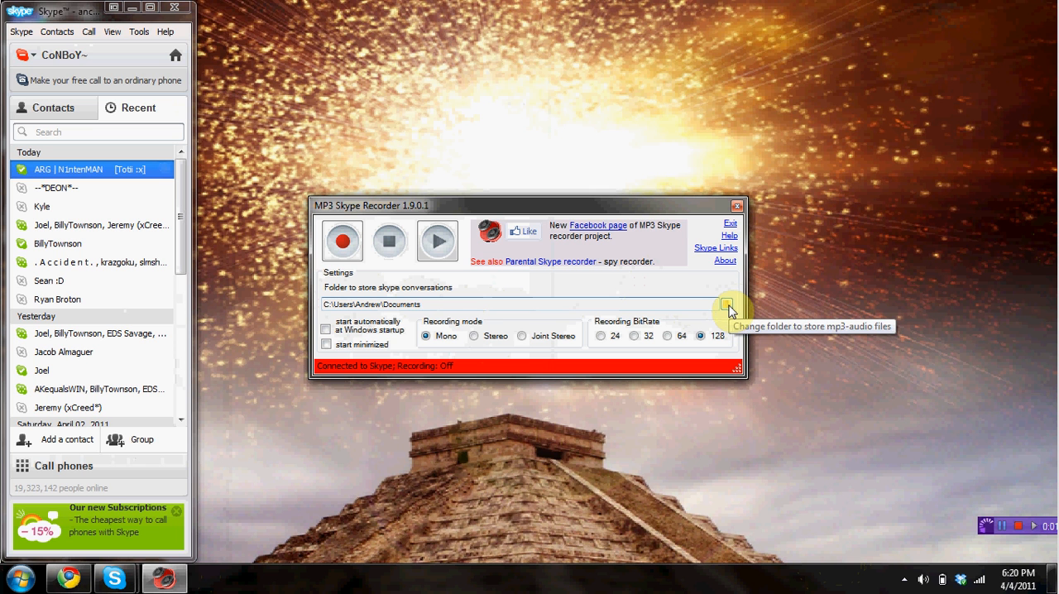
pyautogui.click(727, 305)
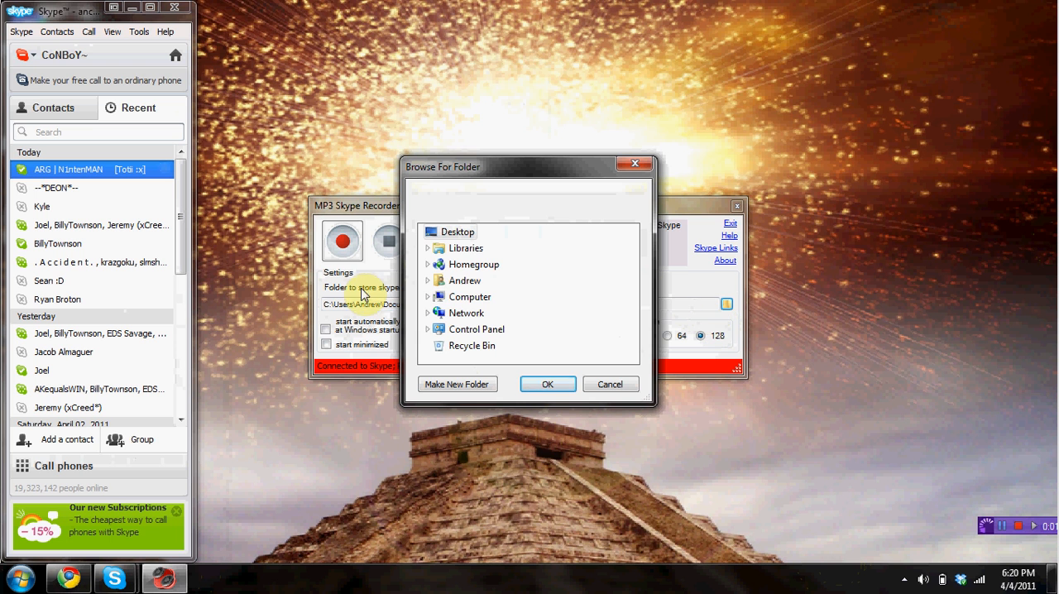
pyautogui.moveTo(728, 306)
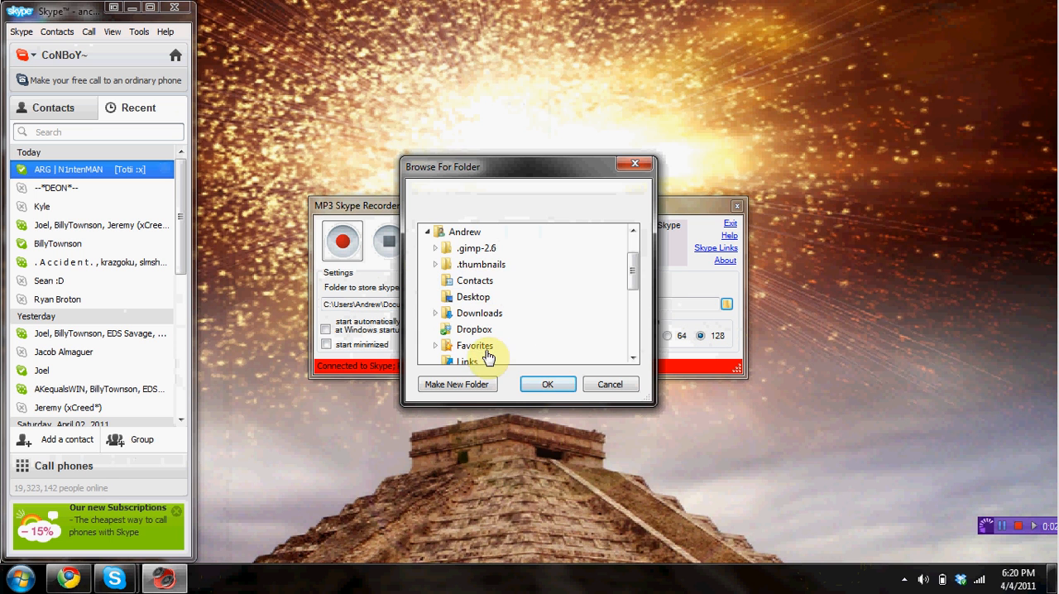
pyautogui.click(478, 344)
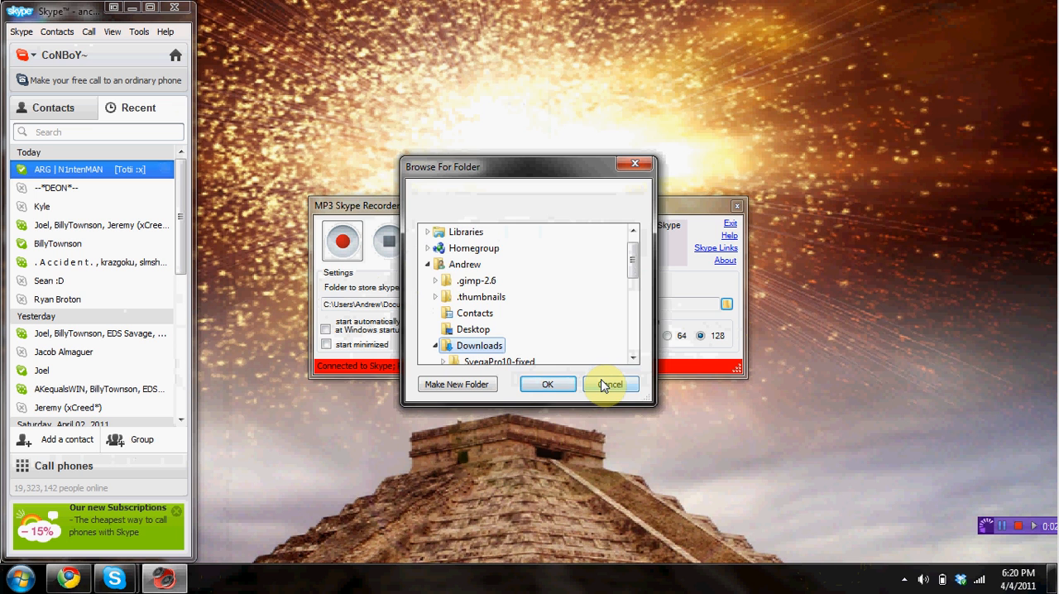
pyautogui.click(609, 384)
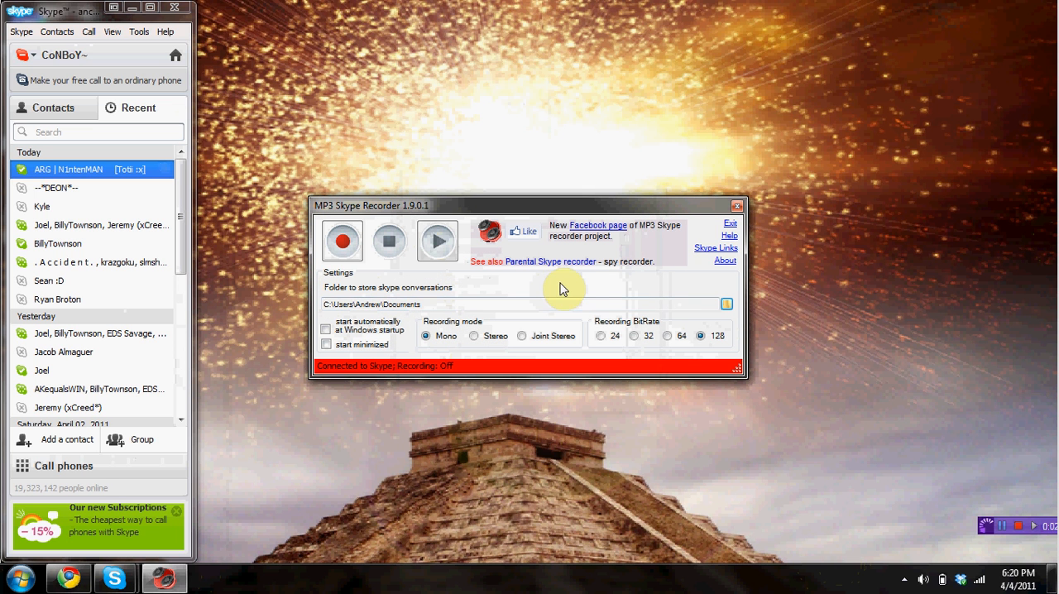
pyautogui.moveTo(453, 208)
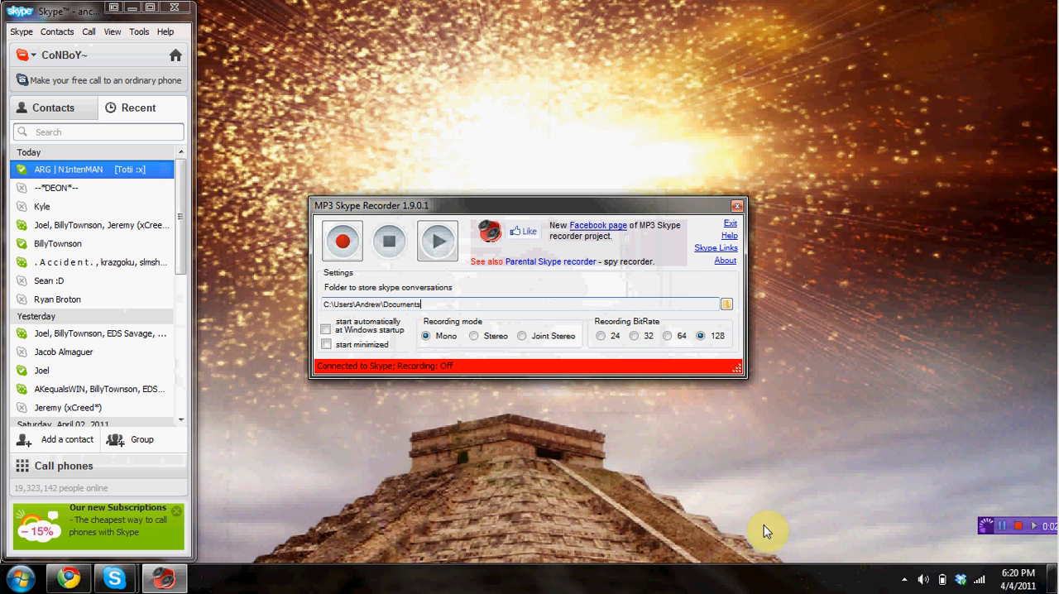
pyautogui.moveTo(342, 241)
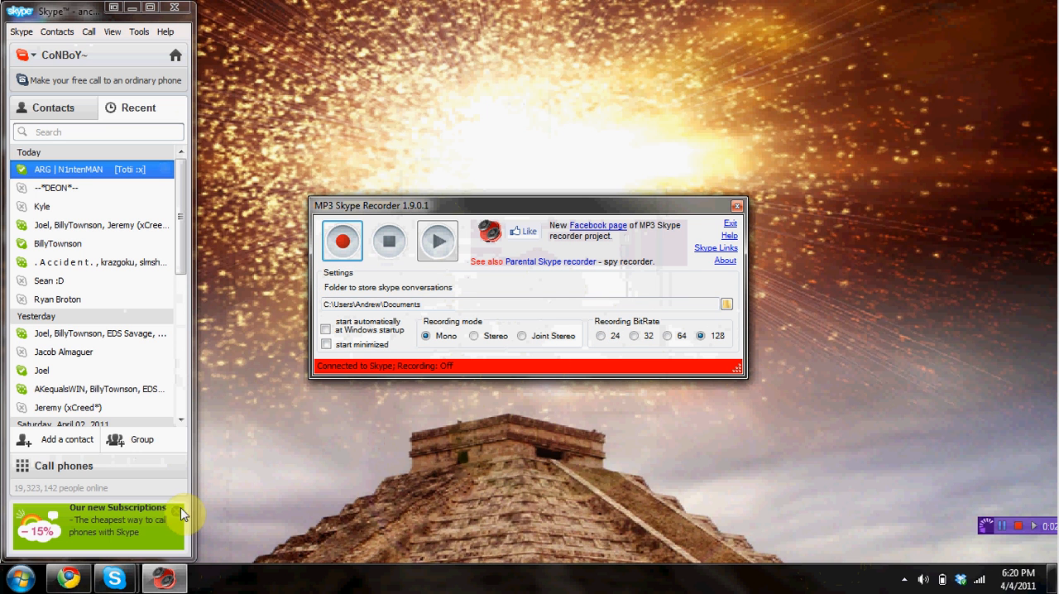
pyautogui.moveTo(945, 428)
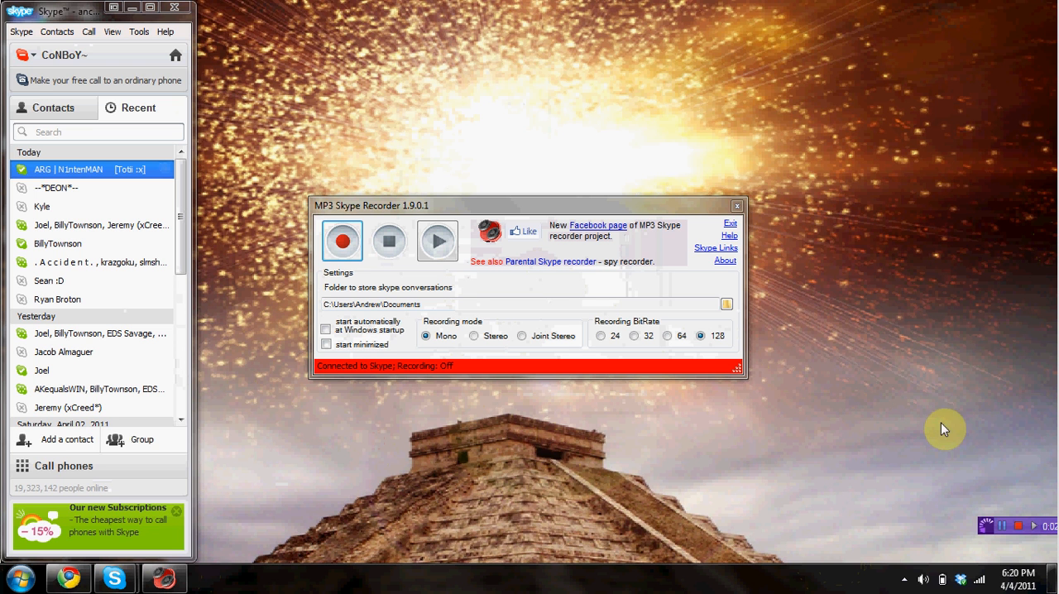
pyautogui.moveTo(863, 565)
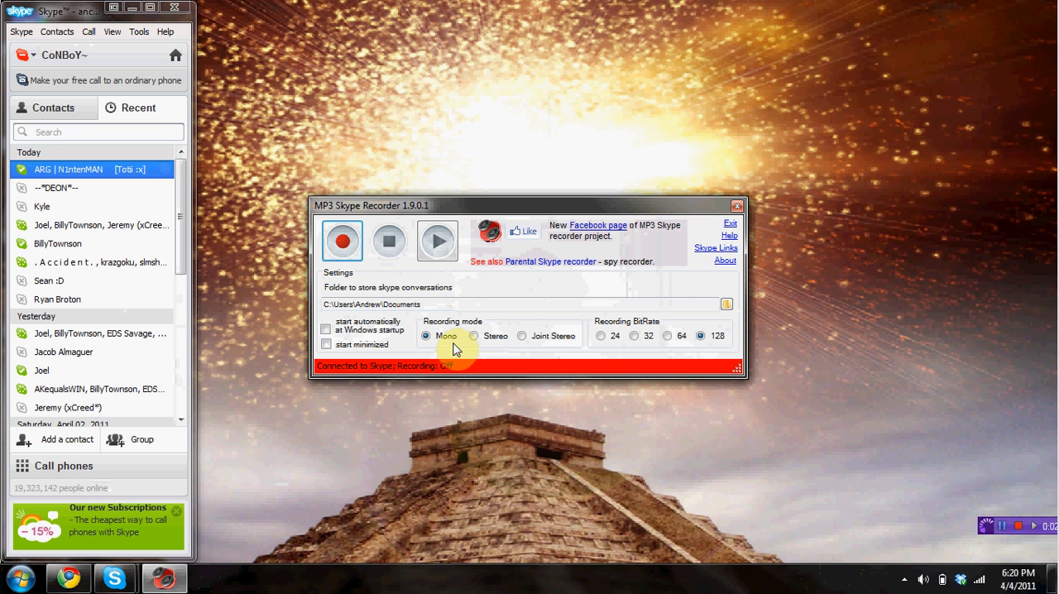
pyautogui.moveTo(389, 241)
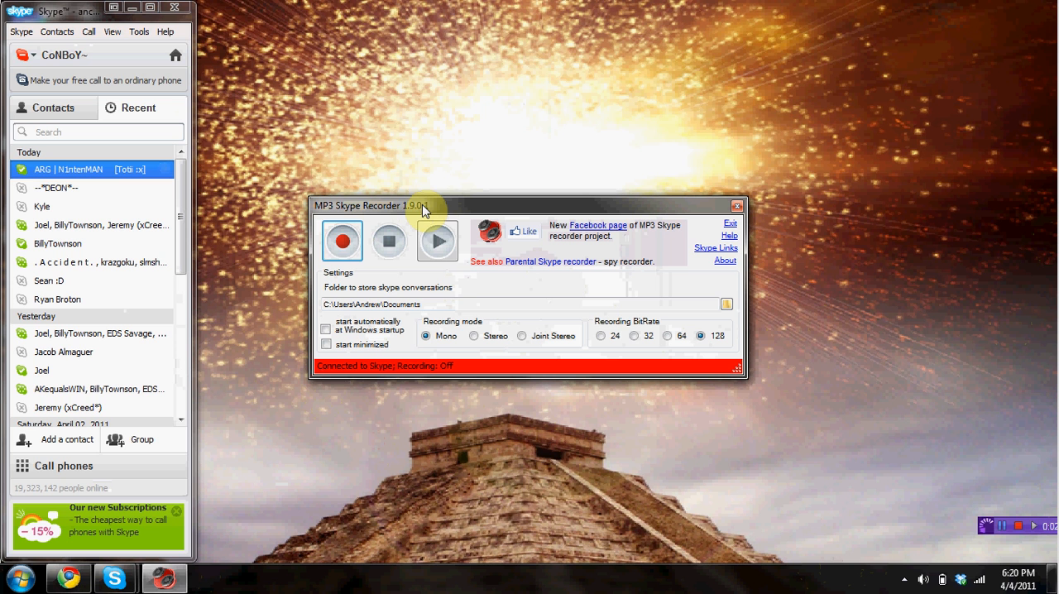
pyautogui.click(342, 241)
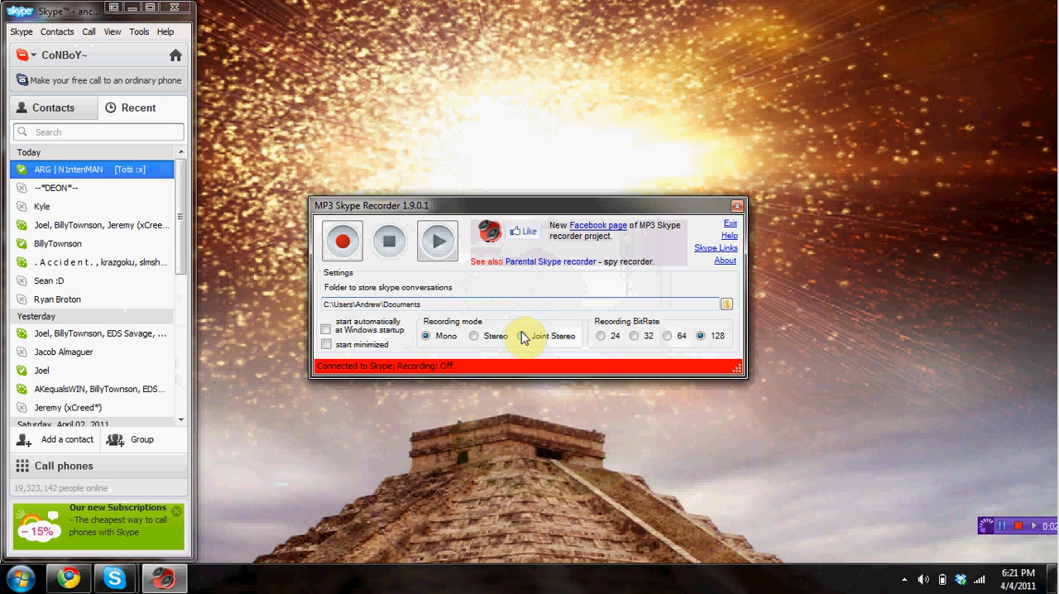
pyautogui.click(521, 304)
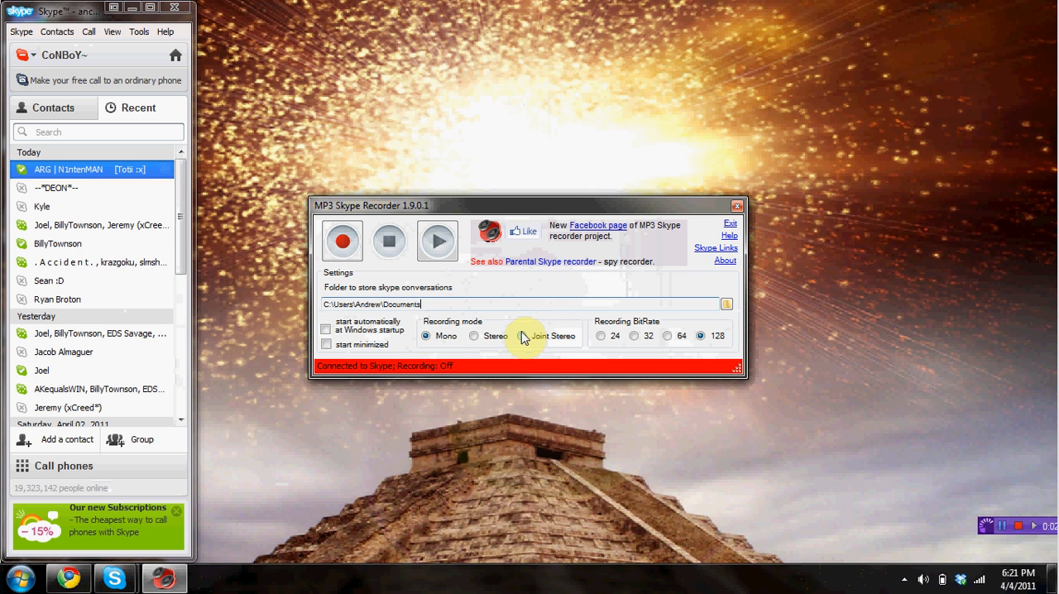
pyautogui.click(425, 336)
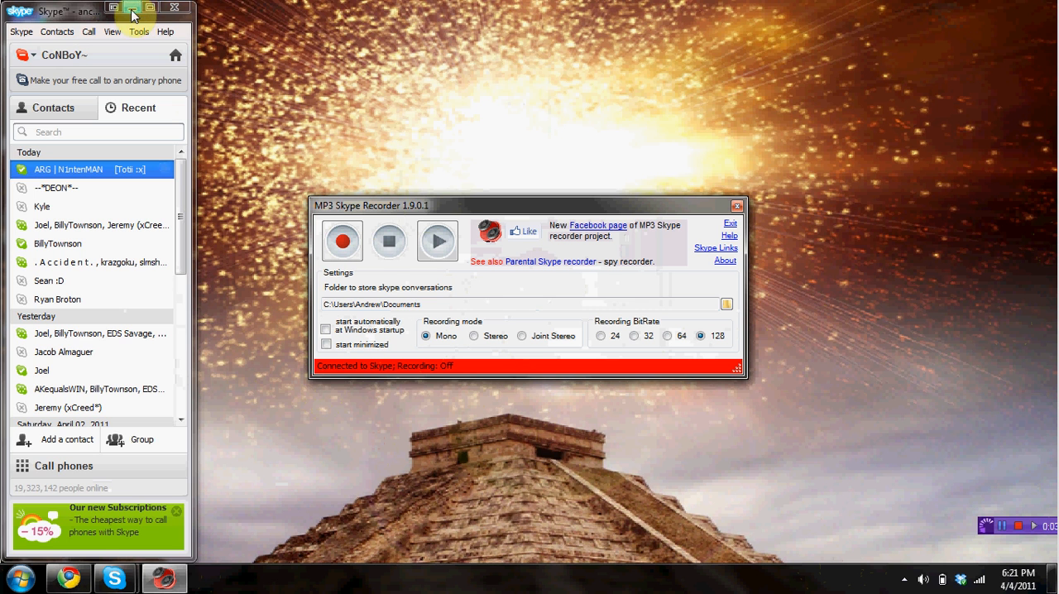
# Minimize Skype so only the recorder, set to Mono at 128 bitrate, remains on the desktop
pyautogui.click(133, 8)
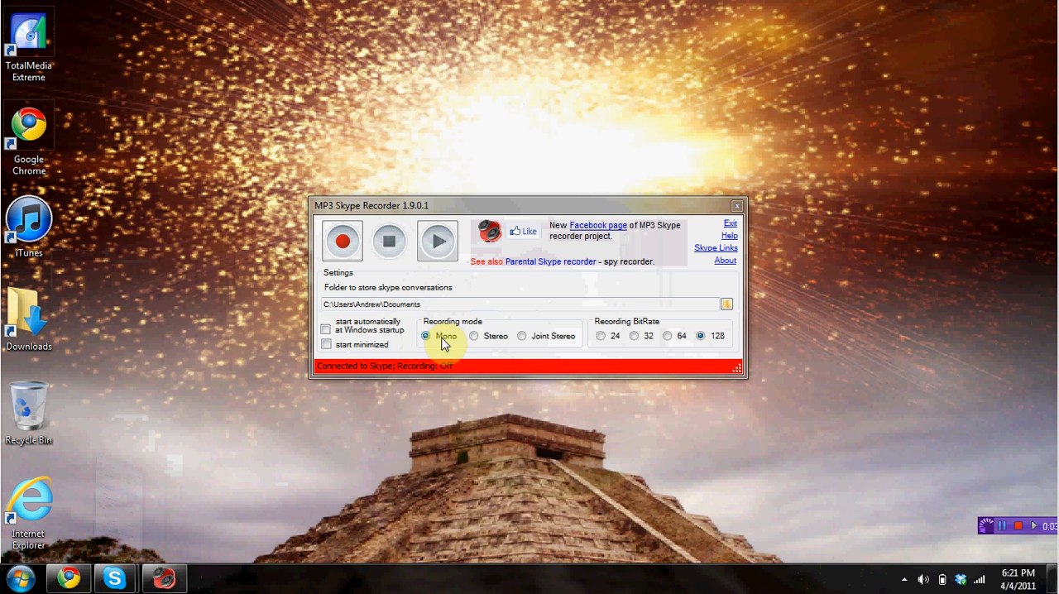
pyautogui.moveTo(636, 331)
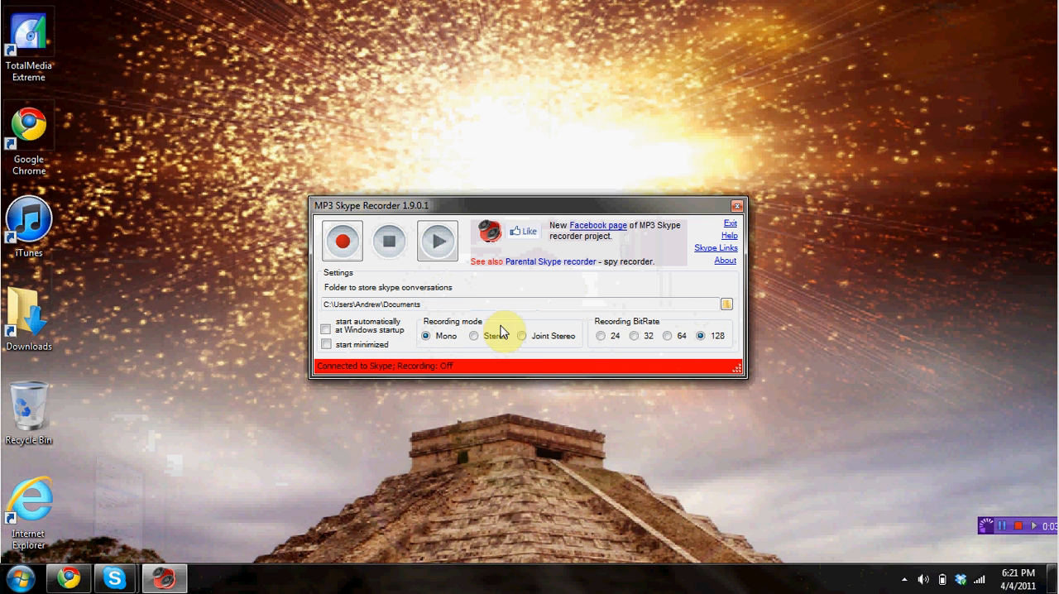
pyautogui.moveTo(616, 285)
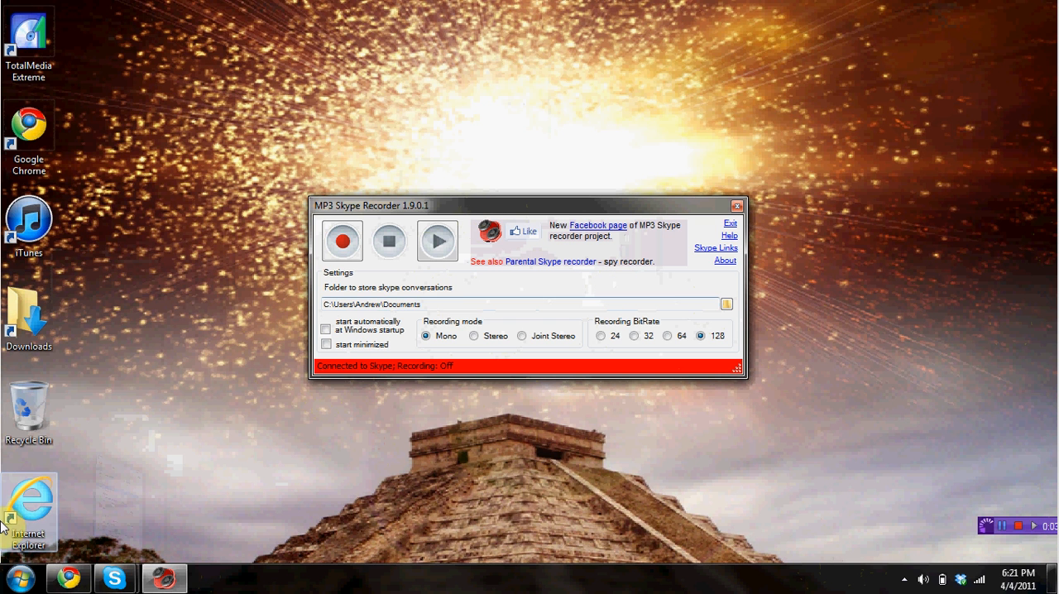
pyautogui.moveTo(447, 308)
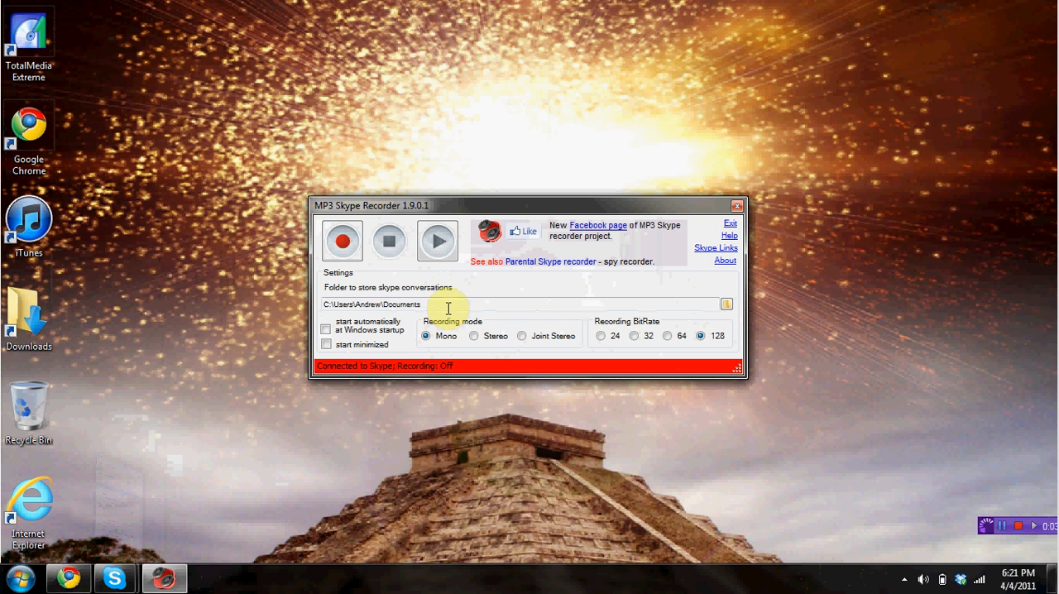